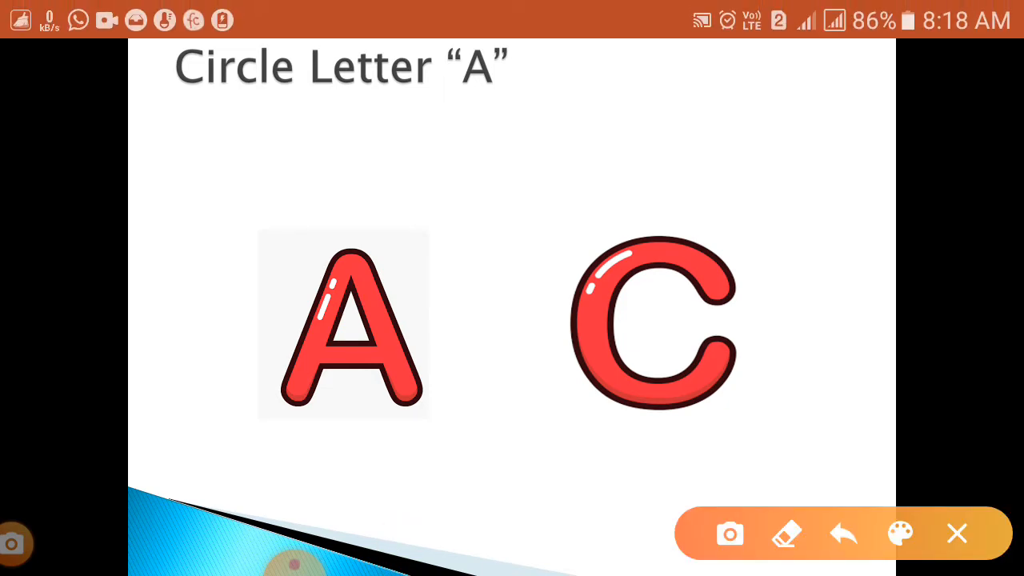
Step: Circle the letter A on the slide with the brush
{"action": "left_click_drag", "start_coordinate": [232, 228], "coordinate": [472, 280]}
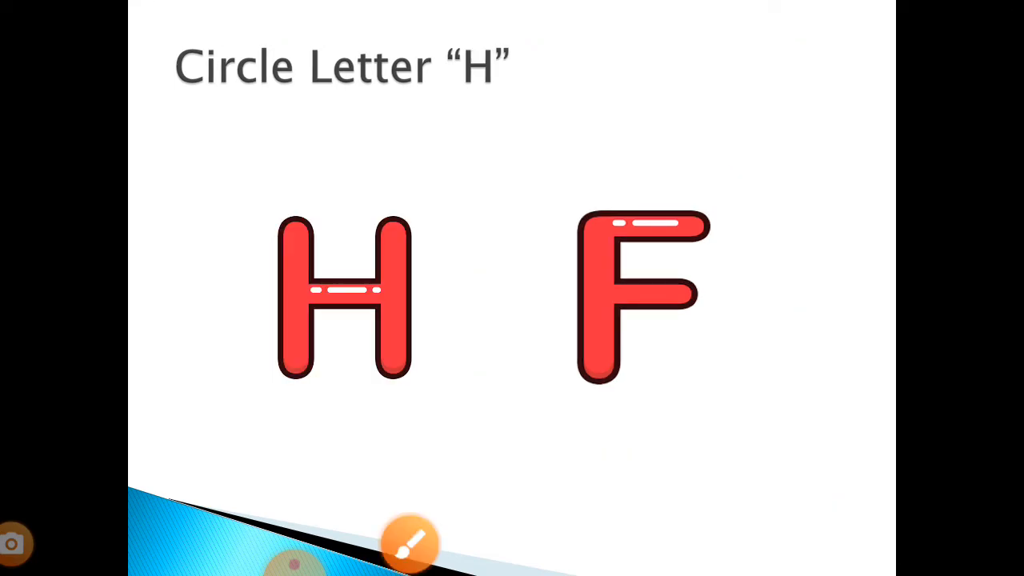
Step: Bring up the brush tool and circle the letter H on the slide
{"action": "left_click", "coordinate": [413, 544]}
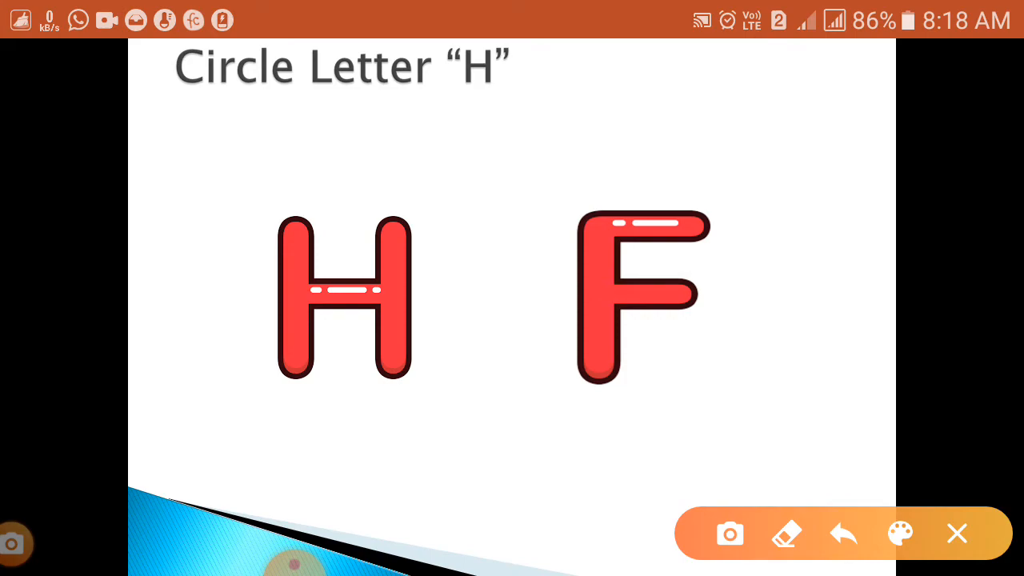
{"action": "left_click_drag", "start_coordinate": [320, 157], "coordinate": [301, 499]}
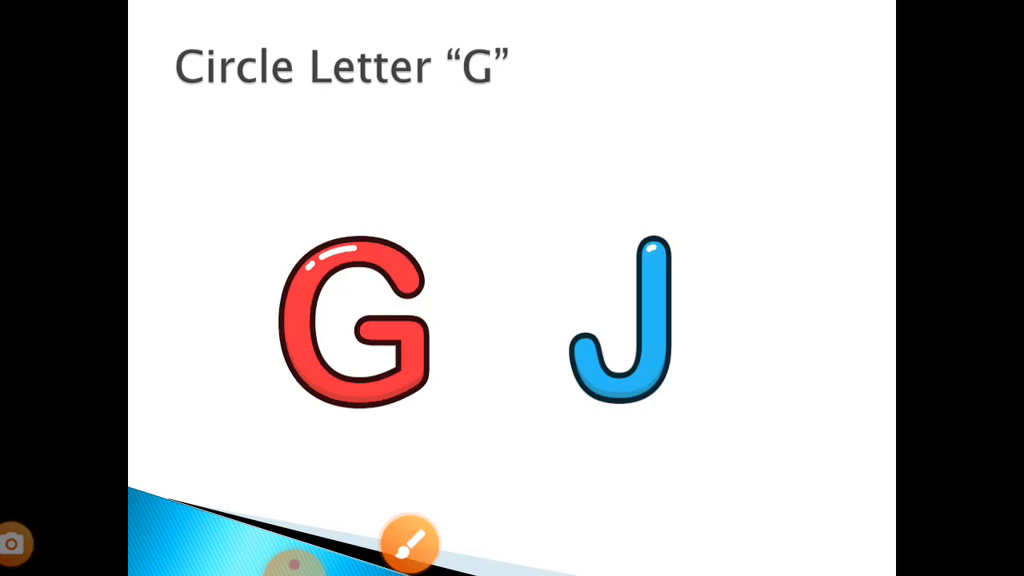
Step: Bring up the brush tool and circle the letter G on the slide
{"action": "left_click", "coordinate": [409, 544]}
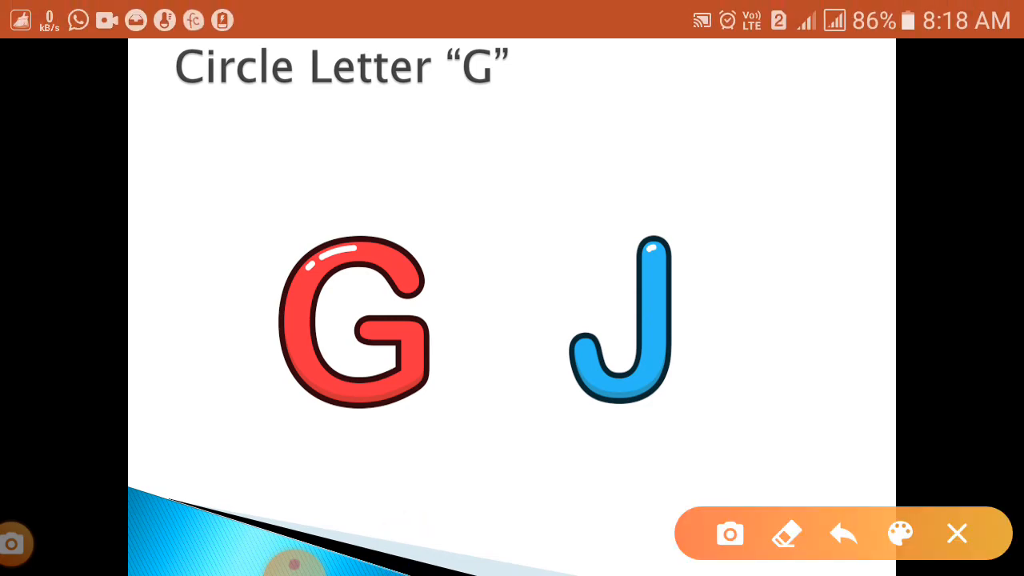
{"action": "left_click_drag", "start_coordinate": [439, 199], "coordinate": [490, 264]}
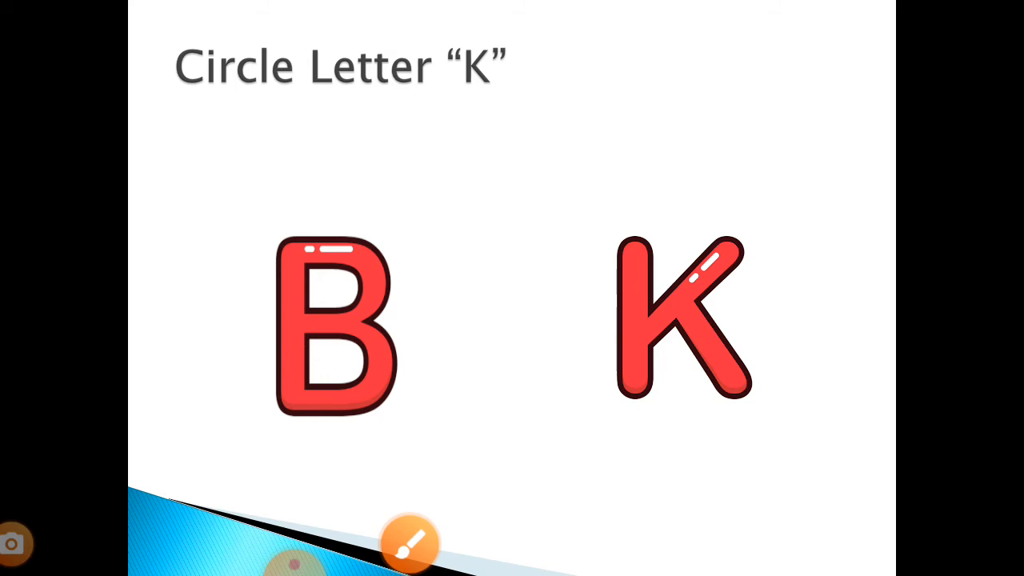
Step: Bring up the brush tool over the K slide, ready to mark the answer
{"action": "left_click", "coordinate": [410, 542]}
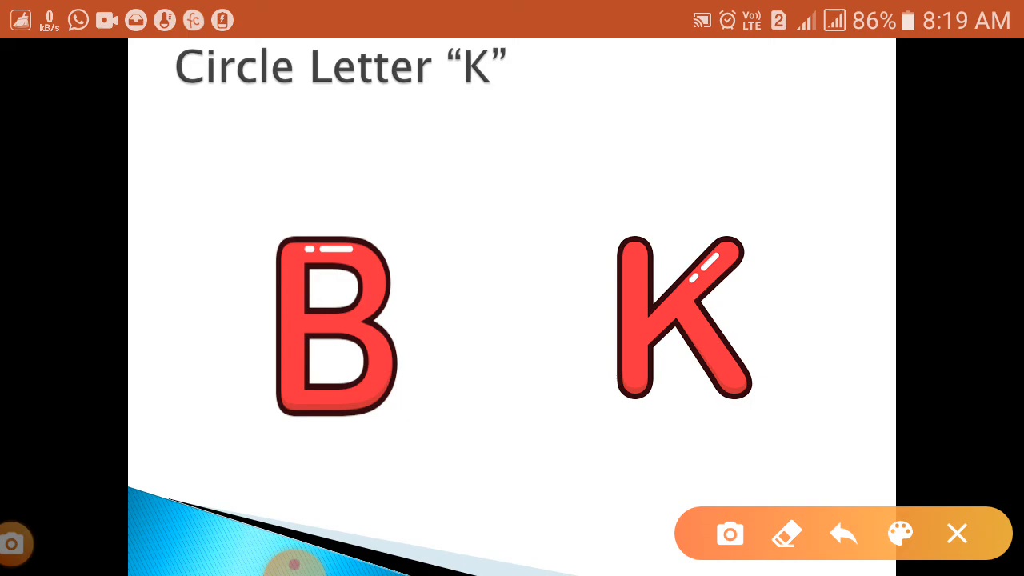